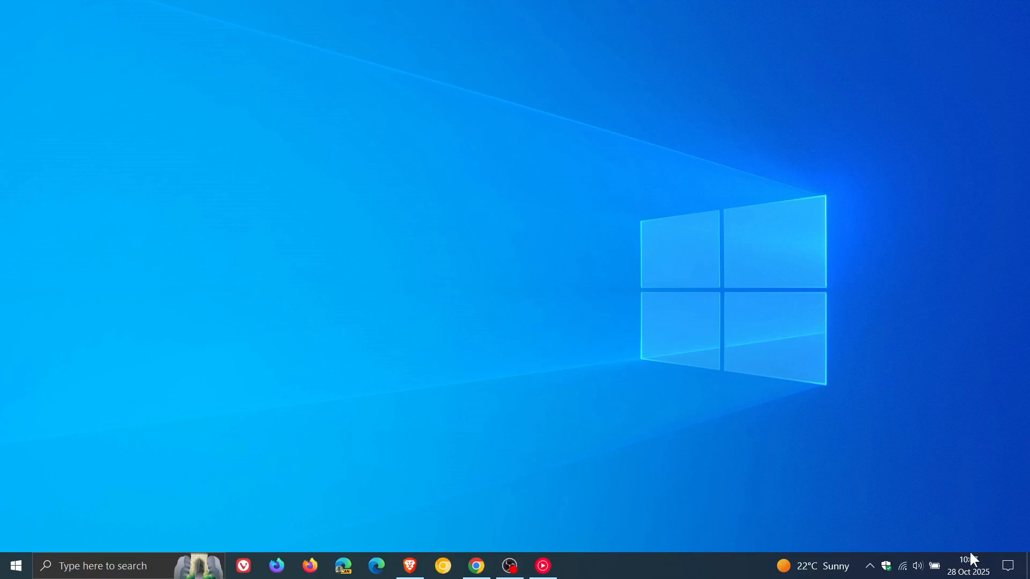
- Open the taskbar calendar and pick October 14
{"action": "left_click", "coordinate": [966, 566]}
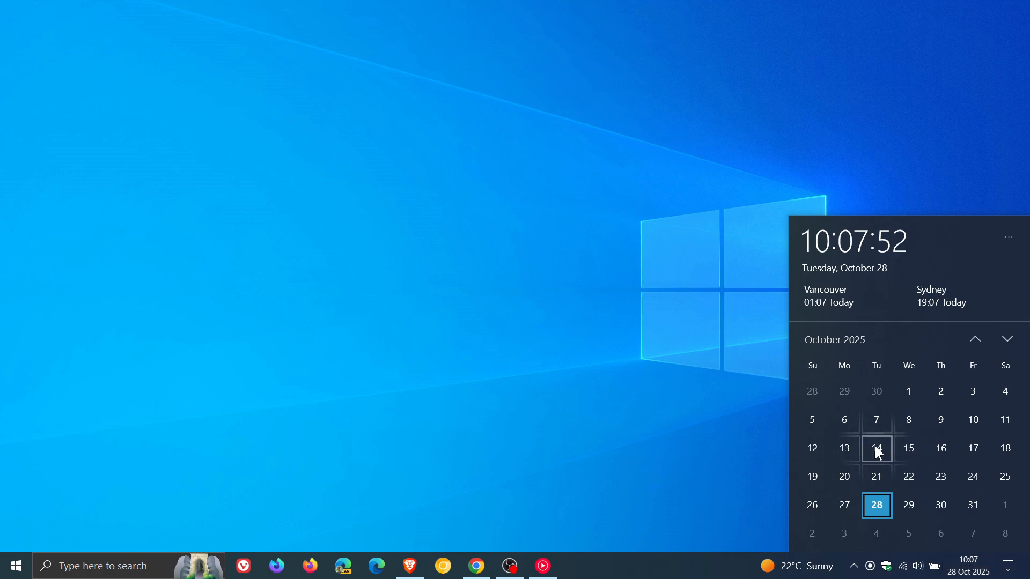
{"action": "left_click", "coordinate": [876, 448]}
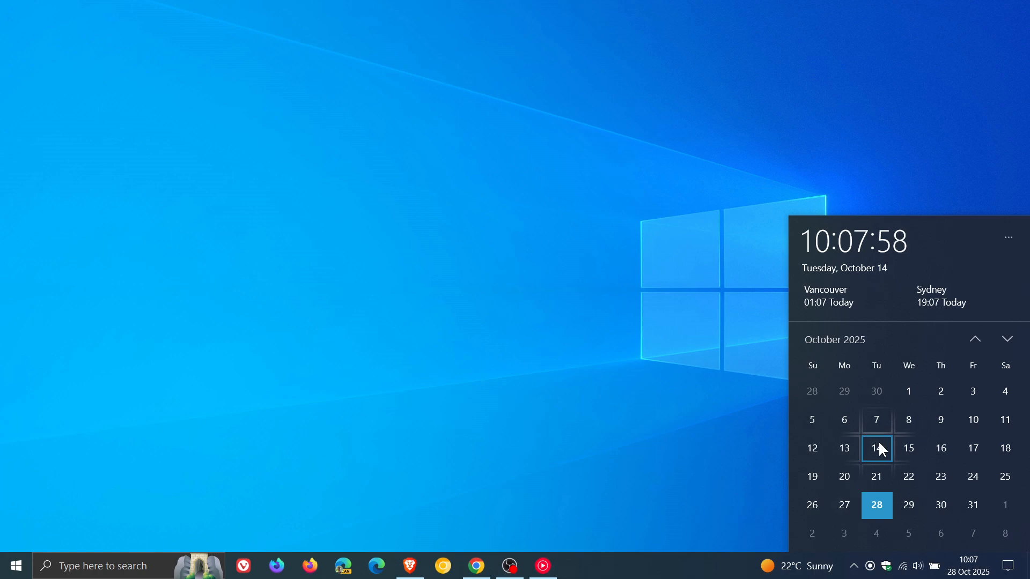
{"action": "mouse_move", "coordinate": [805, 430]}
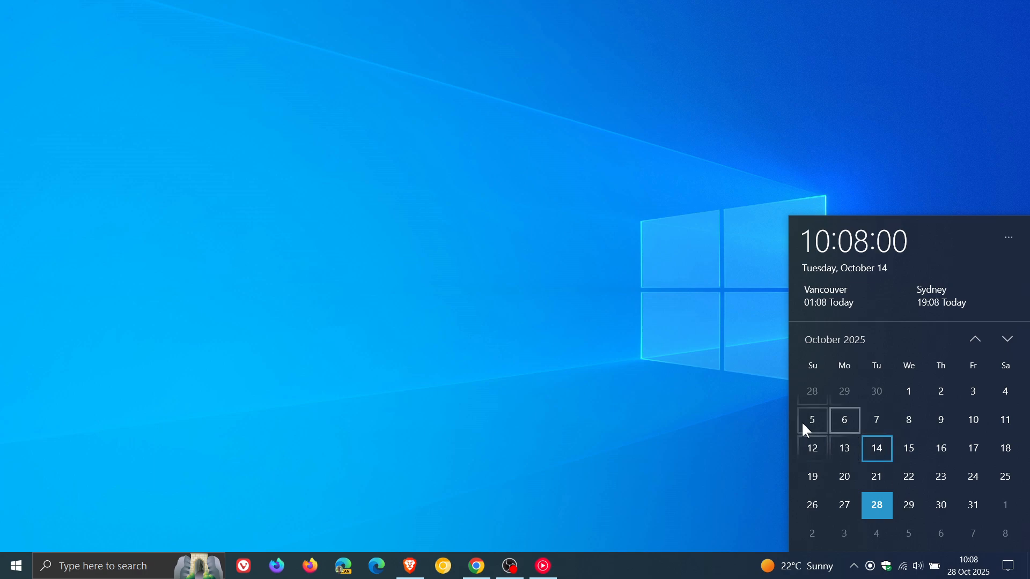
{"action": "left_click", "coordinate": [624, 256]}
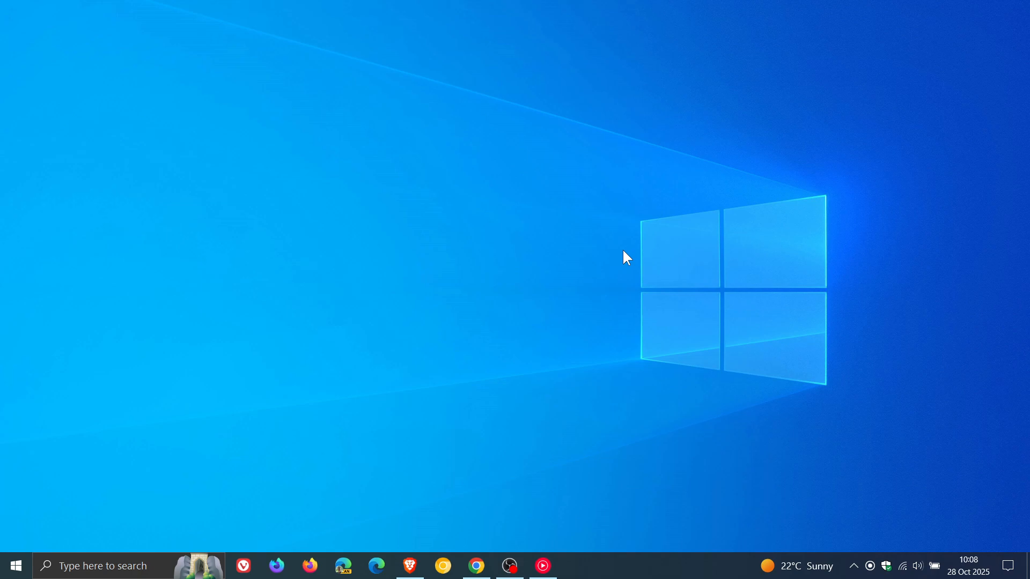
{"action": "mouse_move", "coordinate": [552, 360]}
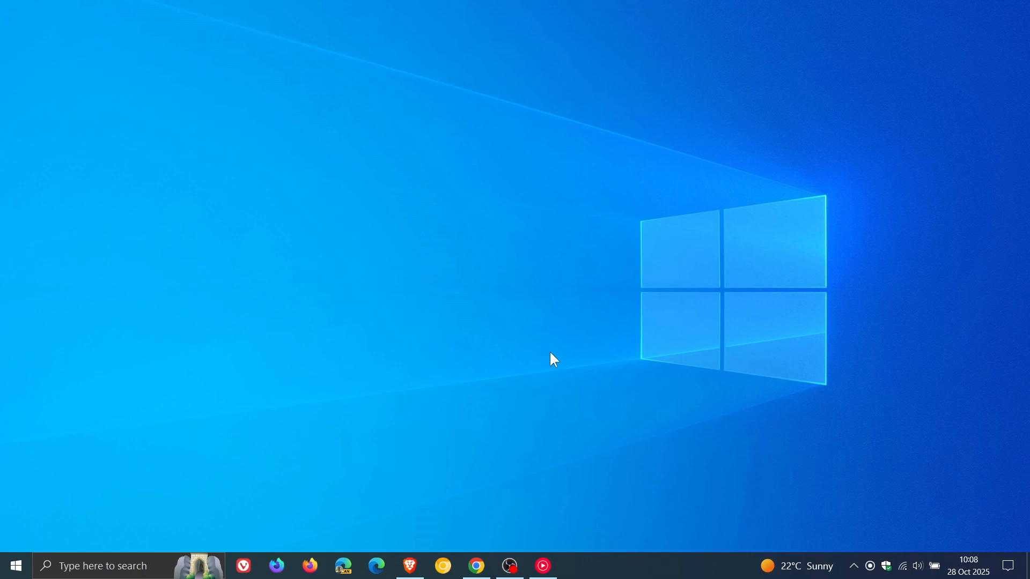
- Bring up the Counterpoint article and highlight Apple's 14.9% YoY growth sentence
{"action": "left_click", "coordinate": [475, 566]}
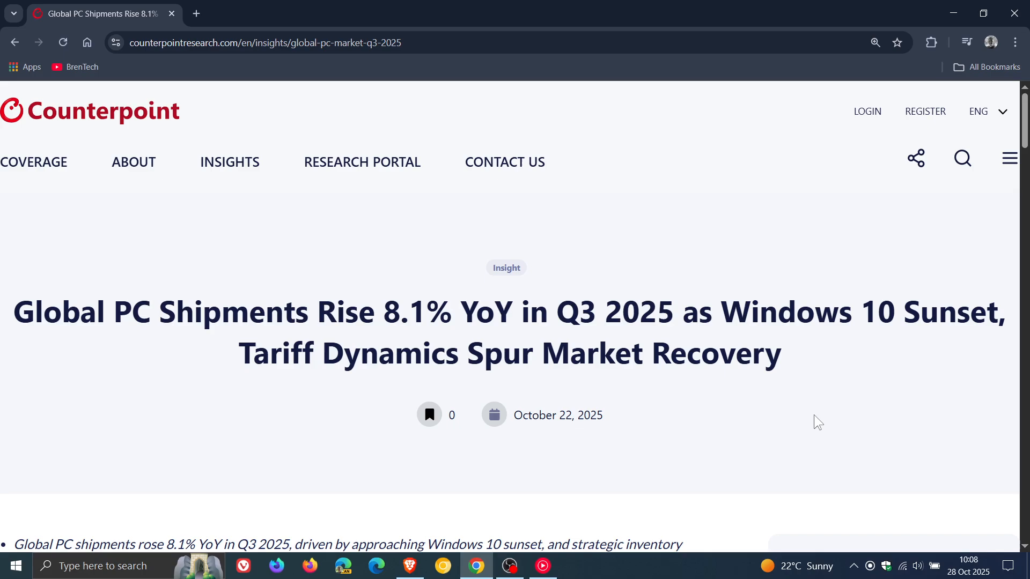
{"action": "scroll", "scroll_direction": "down", "scroll_amount": 3}
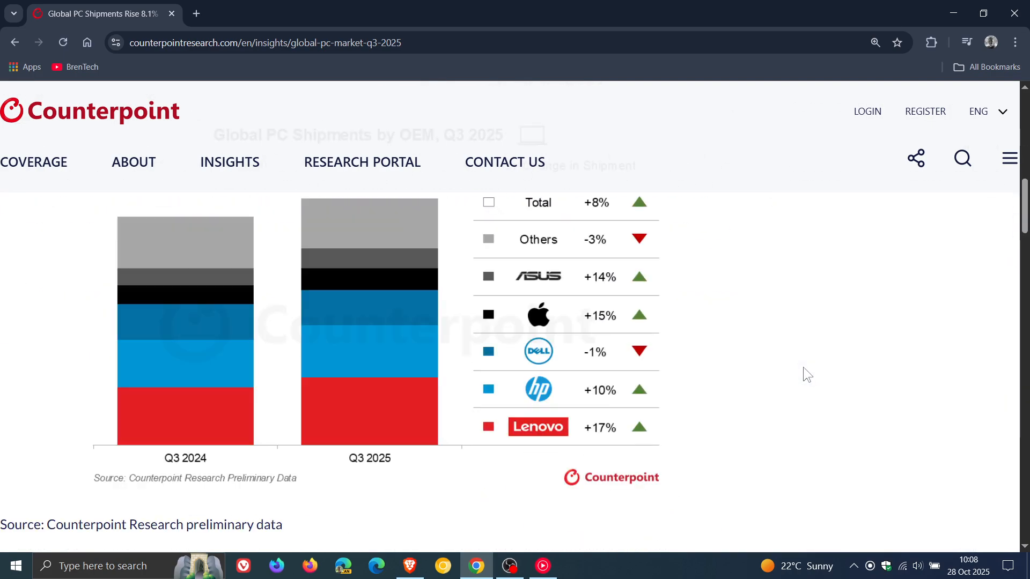
{"action": "scroll", "scroll_direction": "down", "scroll_amount": 3}
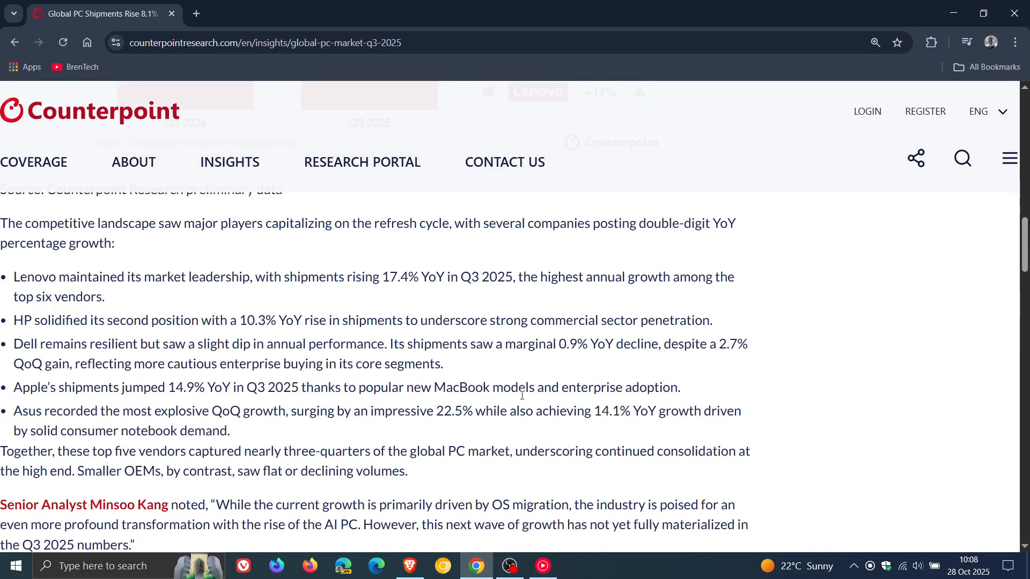
{"action": "double_click", "coordinate": [31, 387]}
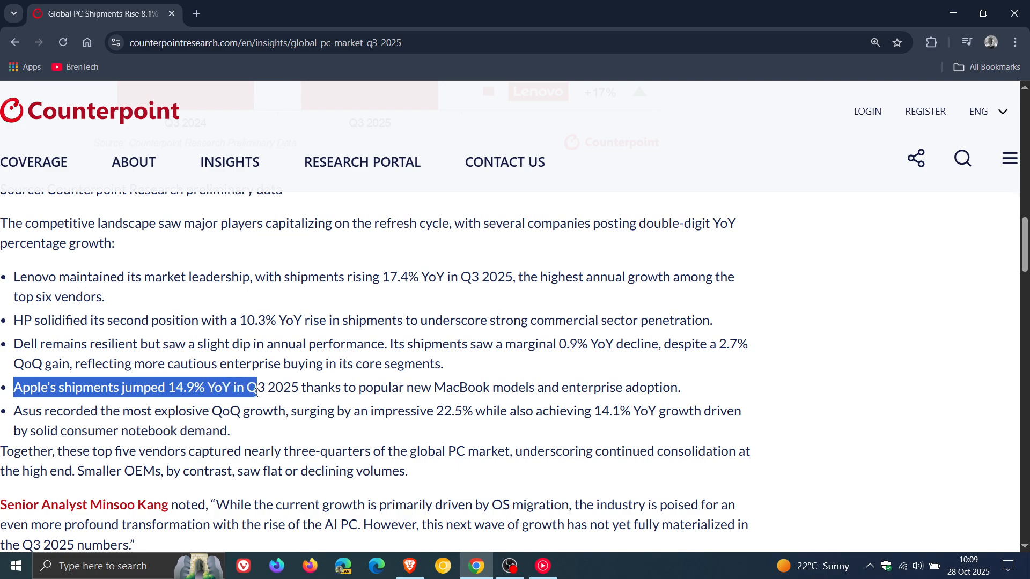
{"action": "left_click_drag", "start_coordinate": [252, 387], "coordinate": [360, 387]}
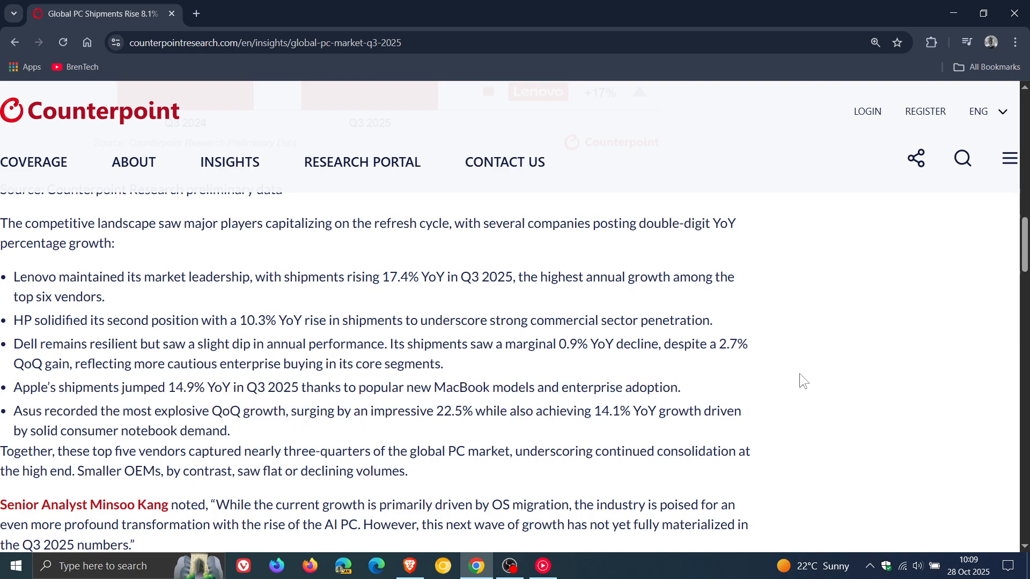
- Minimise the Chrome window to show the desktop
{"action": "left_click", "coordinate": [953, 13]}
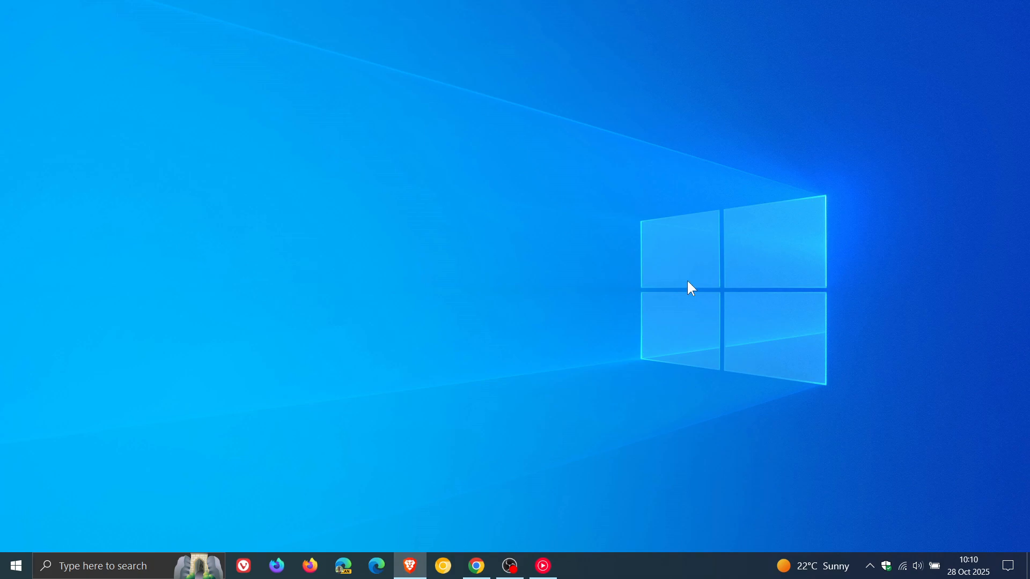
- Restore Chrome and highlight the sentence about nearly 40% of PCs still on Windows 10
{"action": "left_click", "coordinate": [475, 565]}
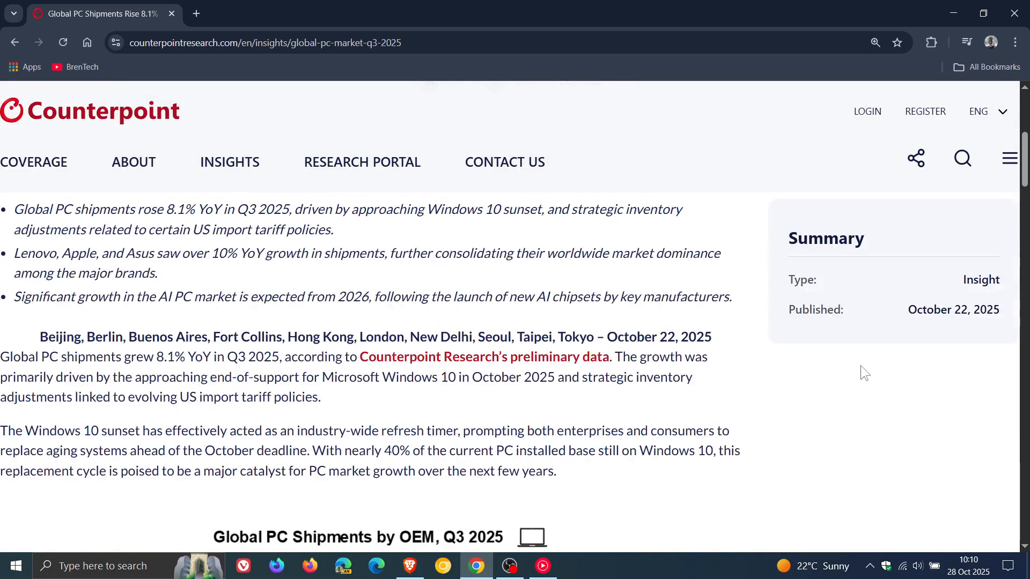
{"action": "scroll", "scroll_direction": "down", "scroll_amount": 3}
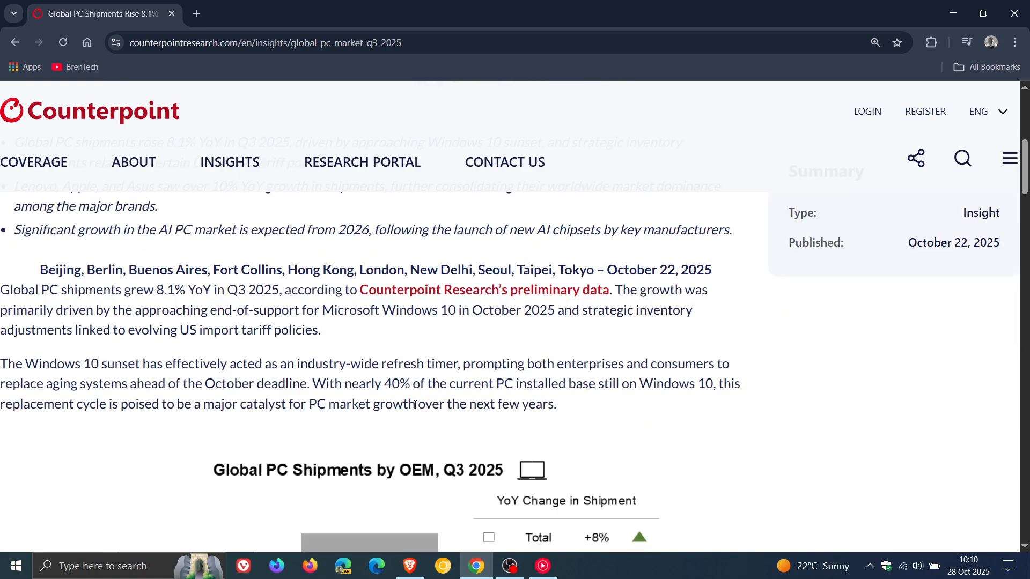
{"action": "left_click_drag", "start_coordinate": [313, 383], "coordinate": [474, 383]}
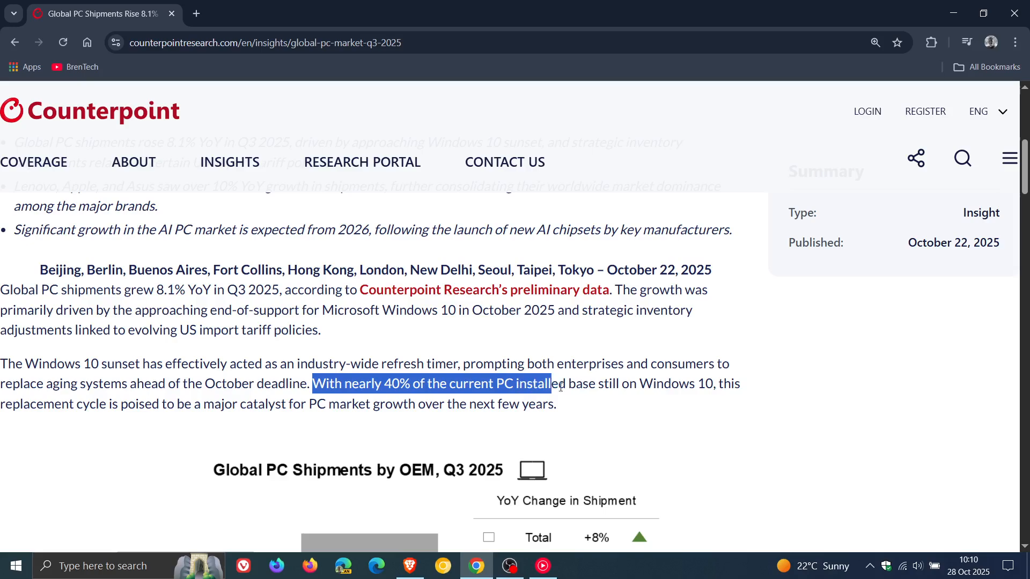
{"action": "left_click_drag", "start_coordinate": [556, 383], "coordinate": [742, 384]}
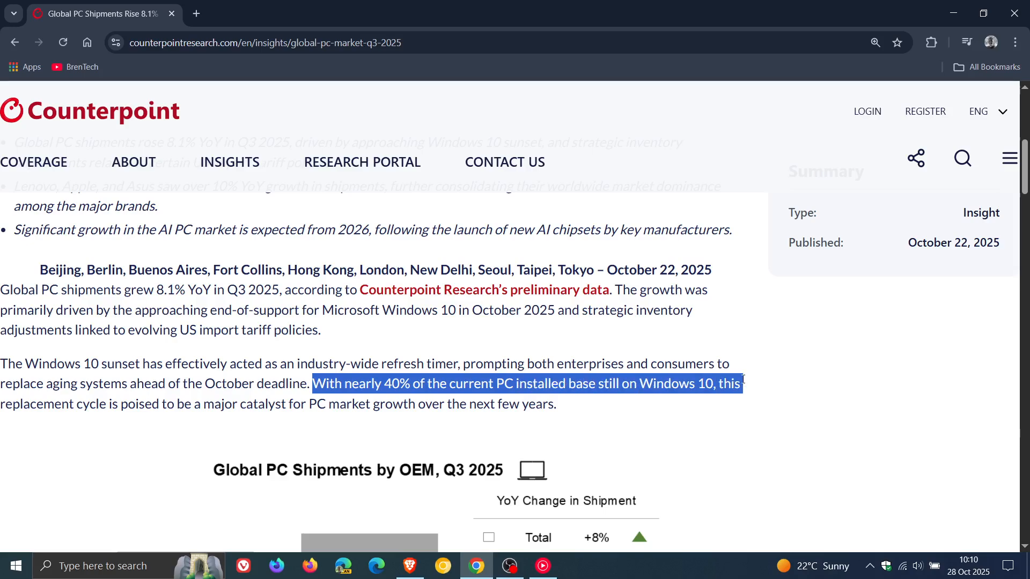
{"action": "left_click_drag", "start_coordinate": [742, 383], "coordinate": [555, 404]}
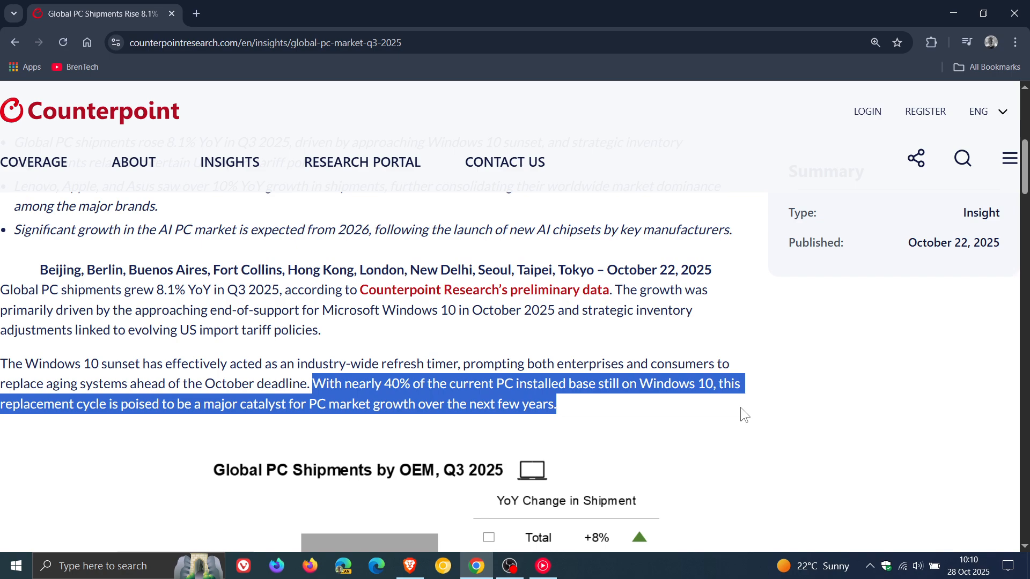
{"action": "mouse_move", "coordinate": [697, 447]}
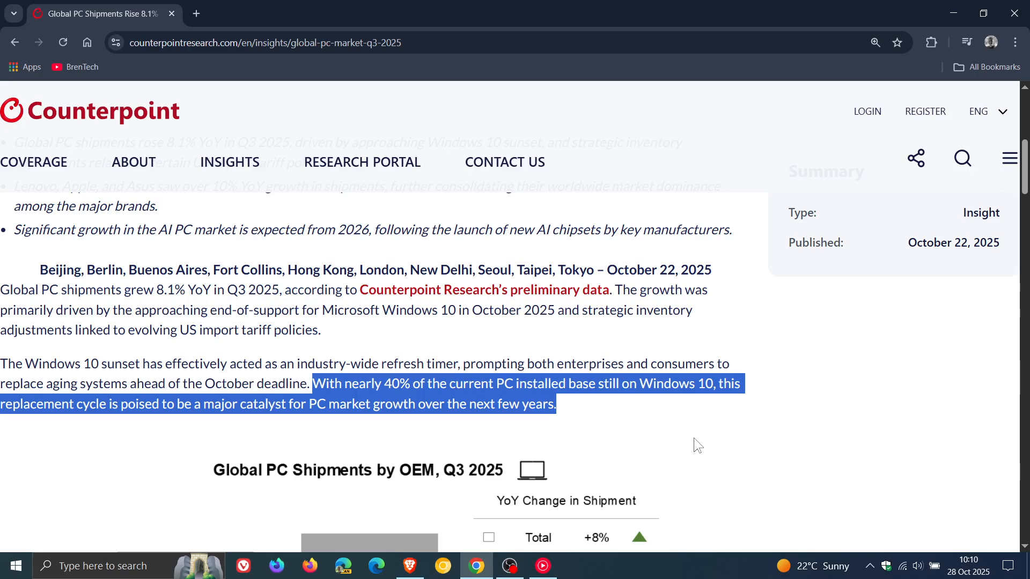
{"action": "mouse_move", "coordinate": [731, 440]}
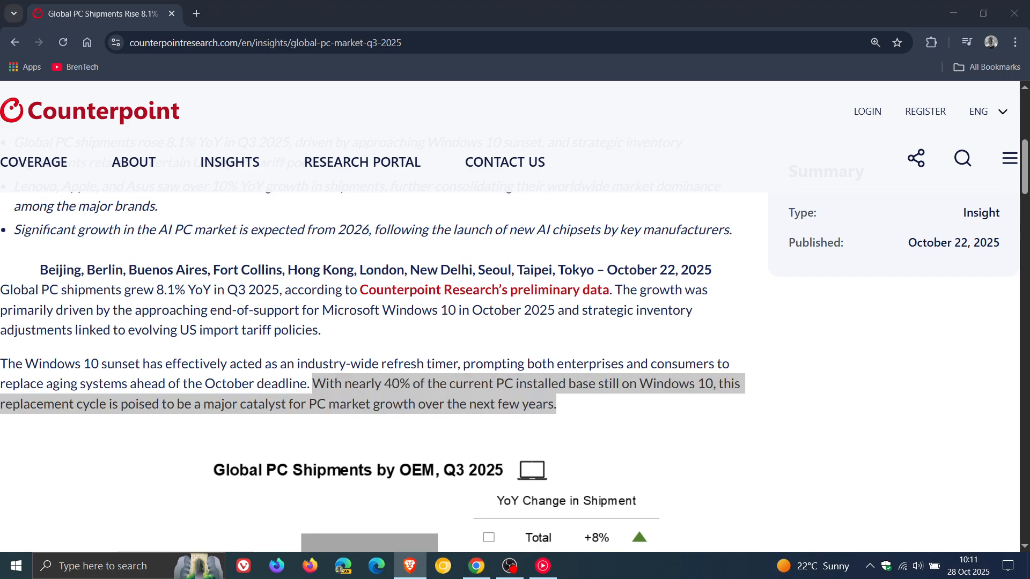
{"action": "mouse_move", "coordinate": [688, 439]}
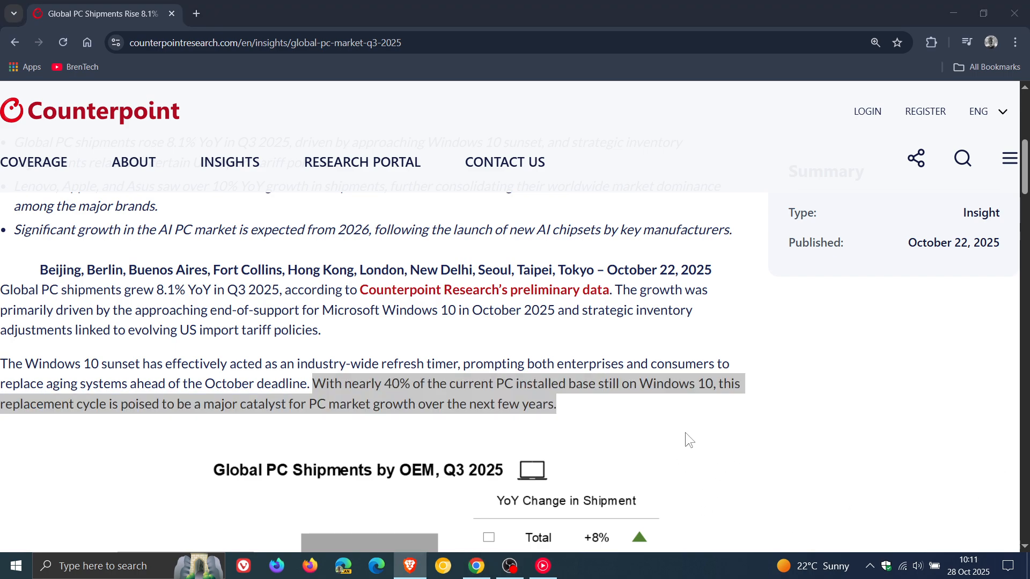
{"action": "mouse_move", "coordinate": [809, 394]}
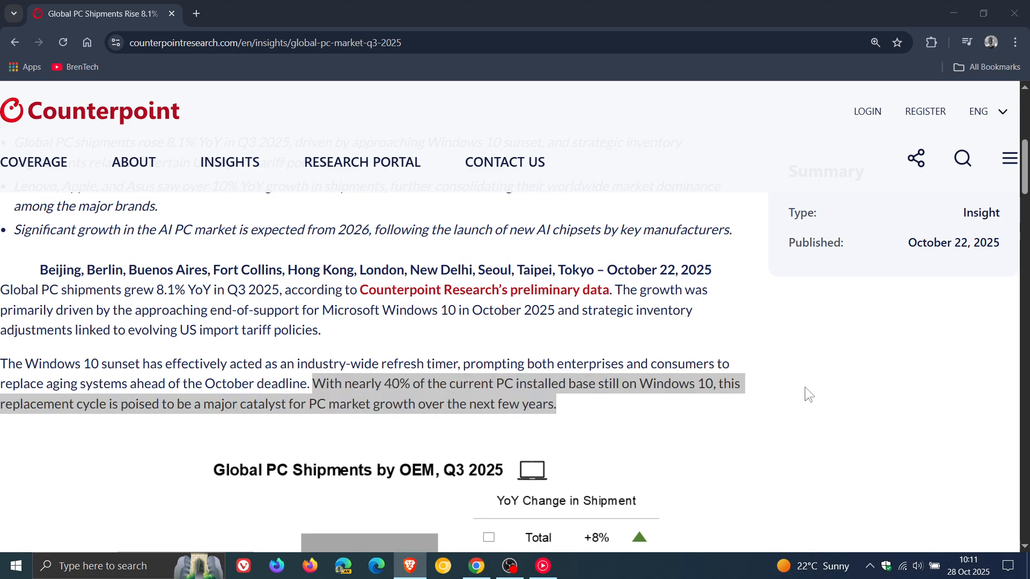
- Scroll the article past the shipments chart to the vendor breakdown and select a word
{"action": "scroll", "scroll_direction": "down", "scroll_amount": 3}
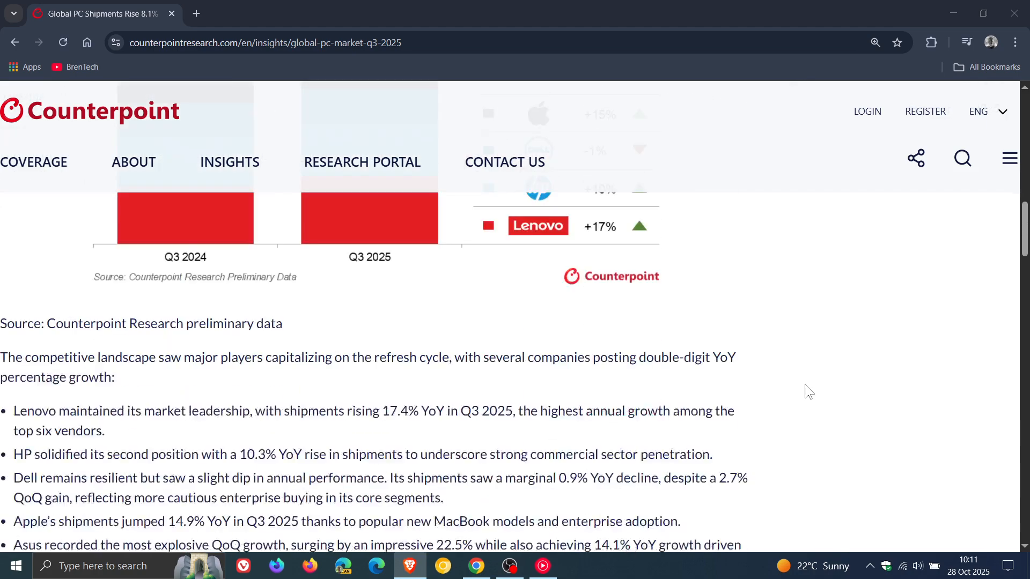
{"action": "scroll", "scroll_direction": "down", "scroll_amount": 3}
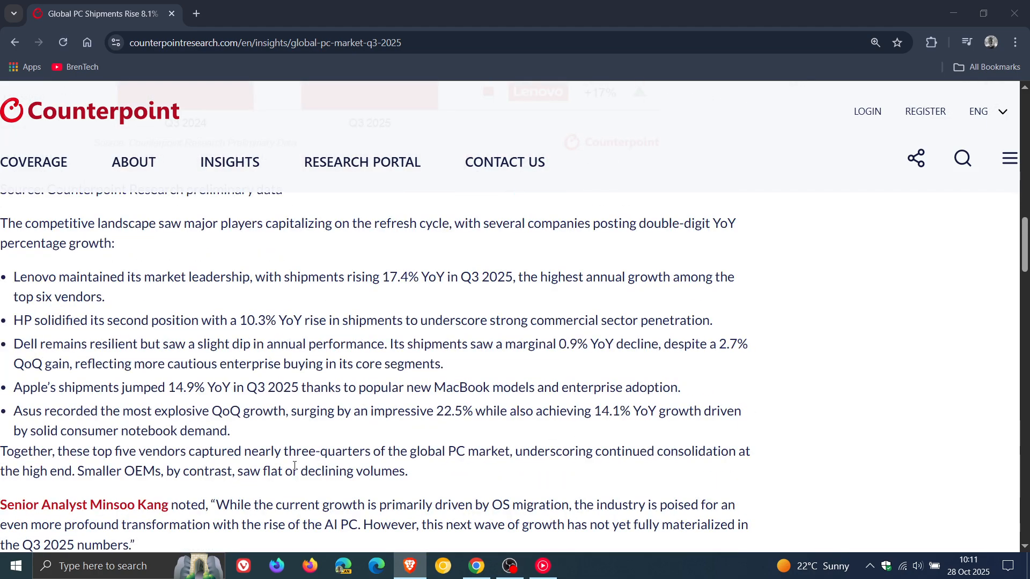
{"action": "double_click", "coordinate": [180, 386]}
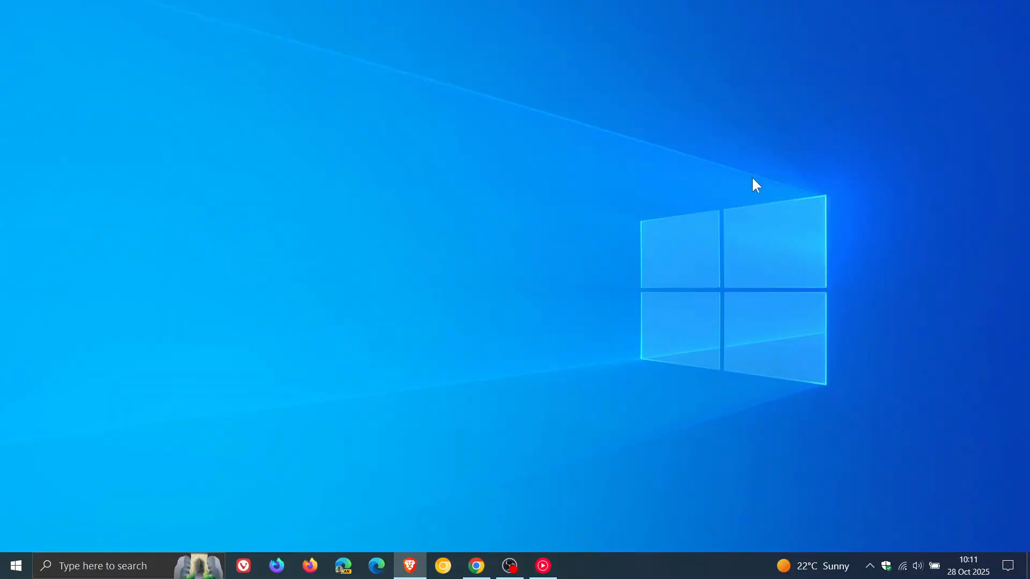
{"action": "mouse_move", "coordinate": [740, 194]}
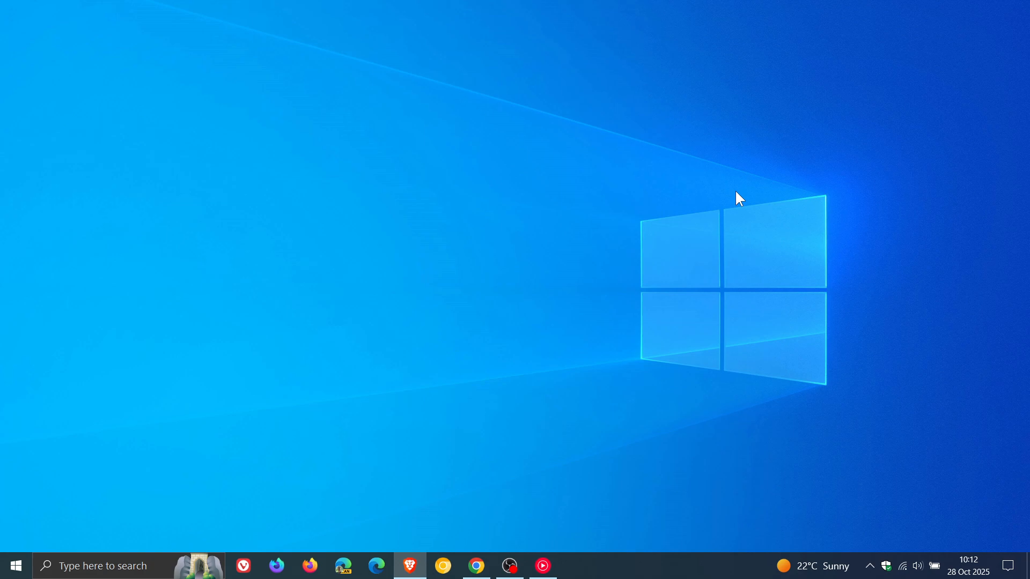
{"action": "mouse_move", "coordinate": [662, 291]}
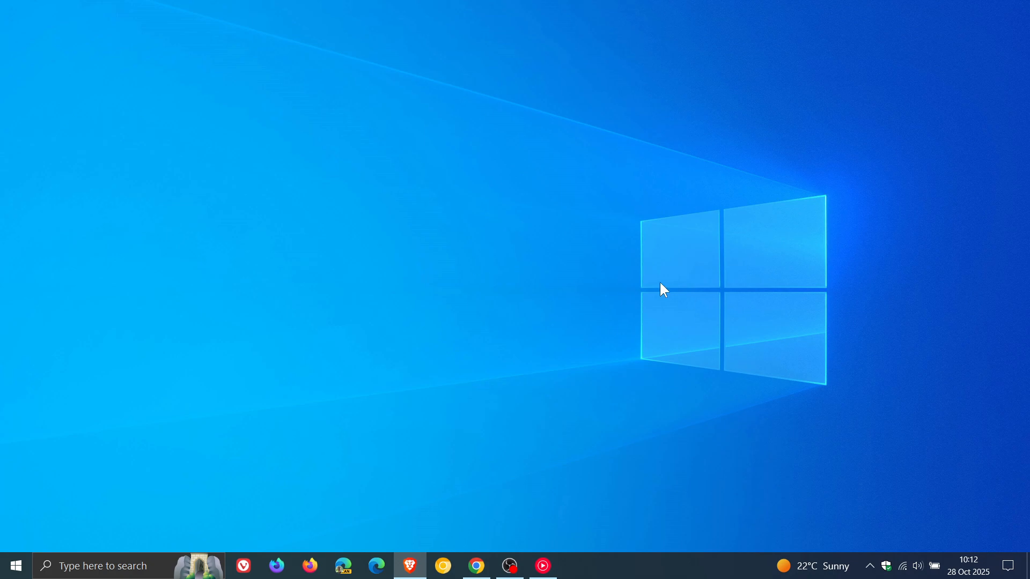
{"action": "mouse_move", "coordinate": [676, 294]}
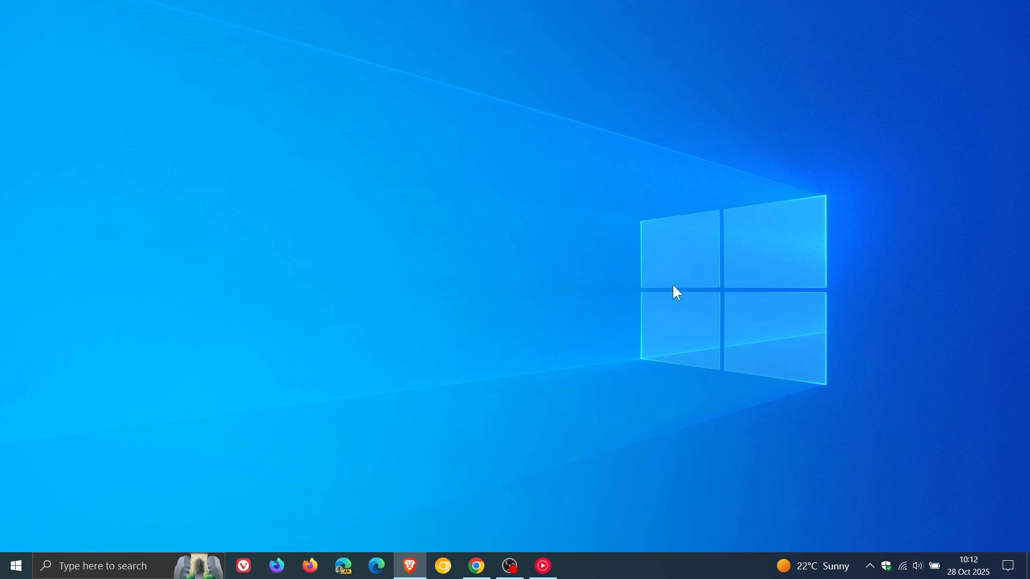
{"action": "mouse_move", "coordinate": [646, 287]}
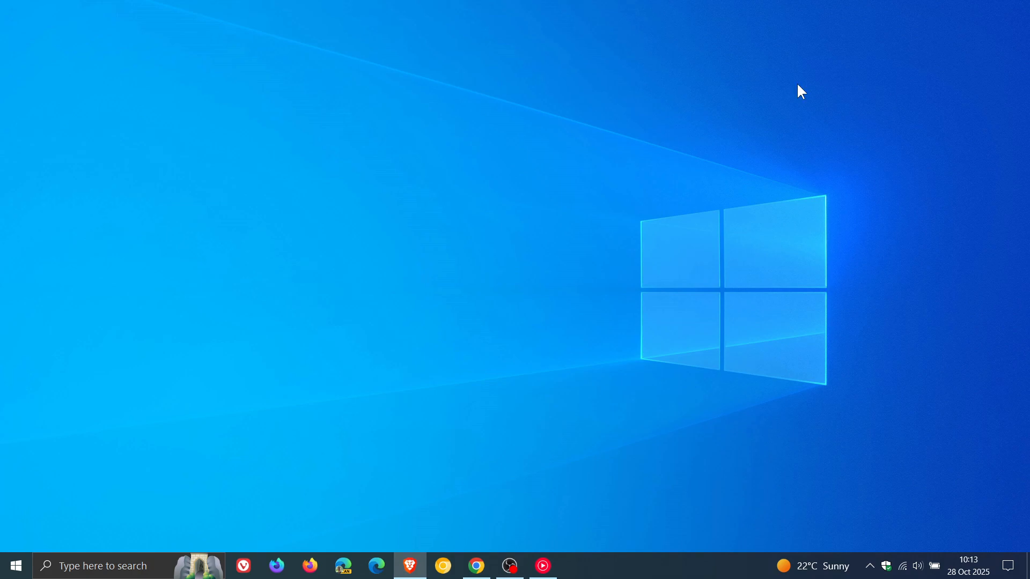
{"action": "mouse_move", "coordinate": [618, 252]}
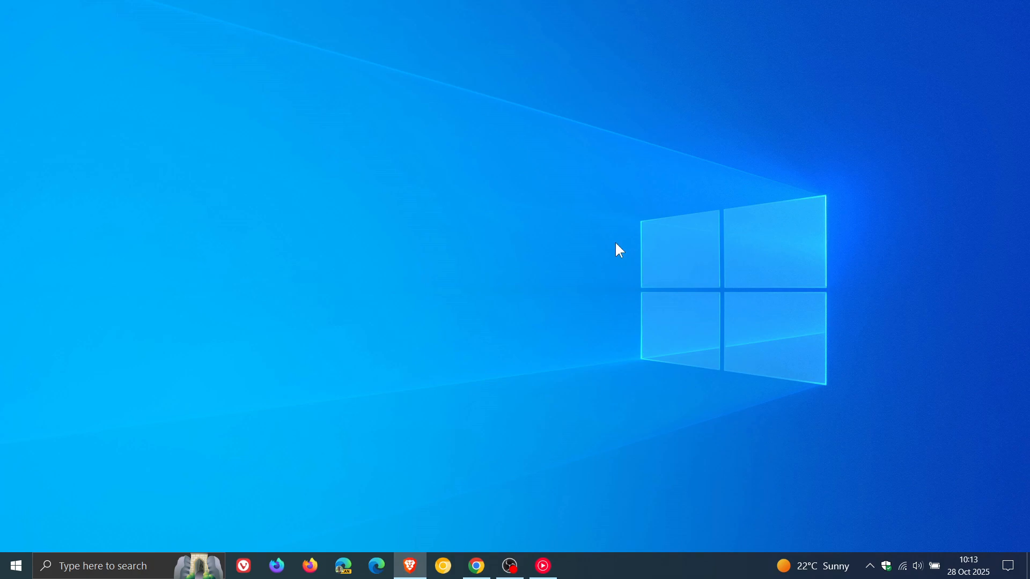